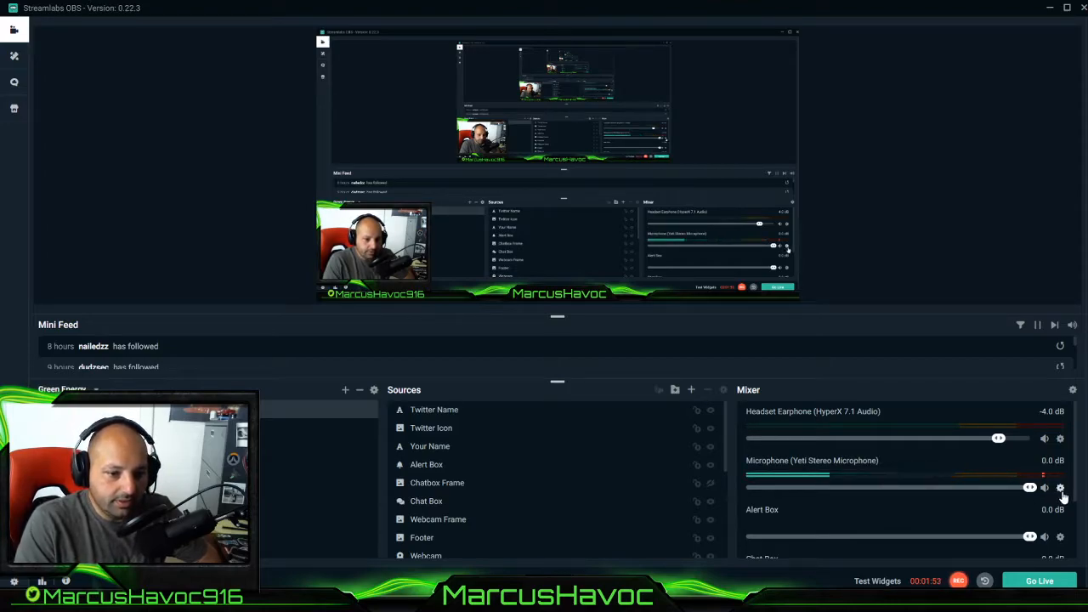
Step: Bring up the Yeti microphone's filter list with Noise Suppression at -25
{"action": "right_click", "coordinate": [1061, 488]}
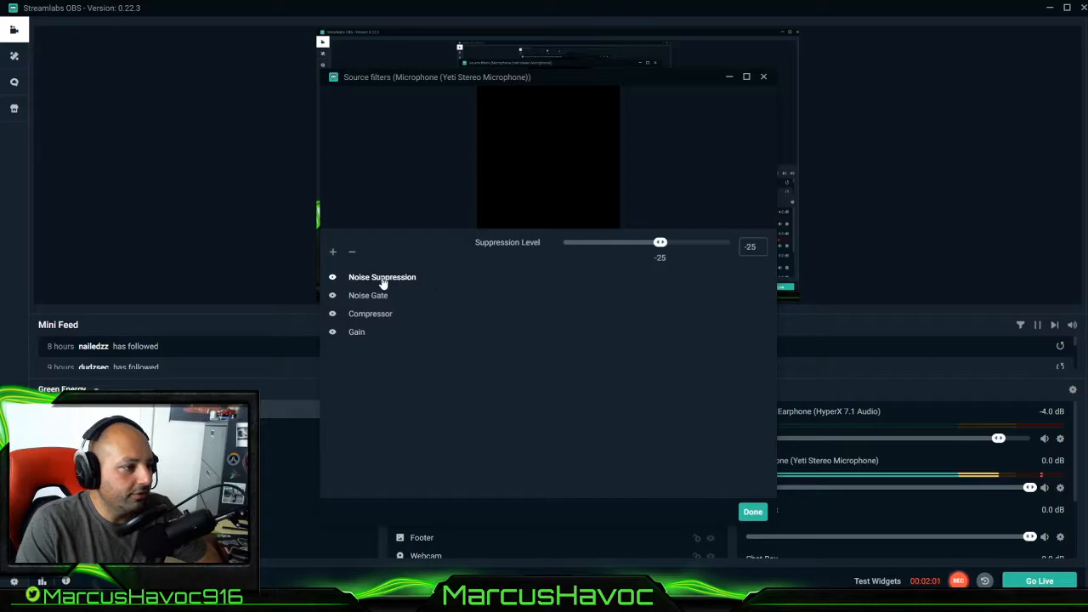
{"action": "mouse_move", "coordinate": [507, 93]}
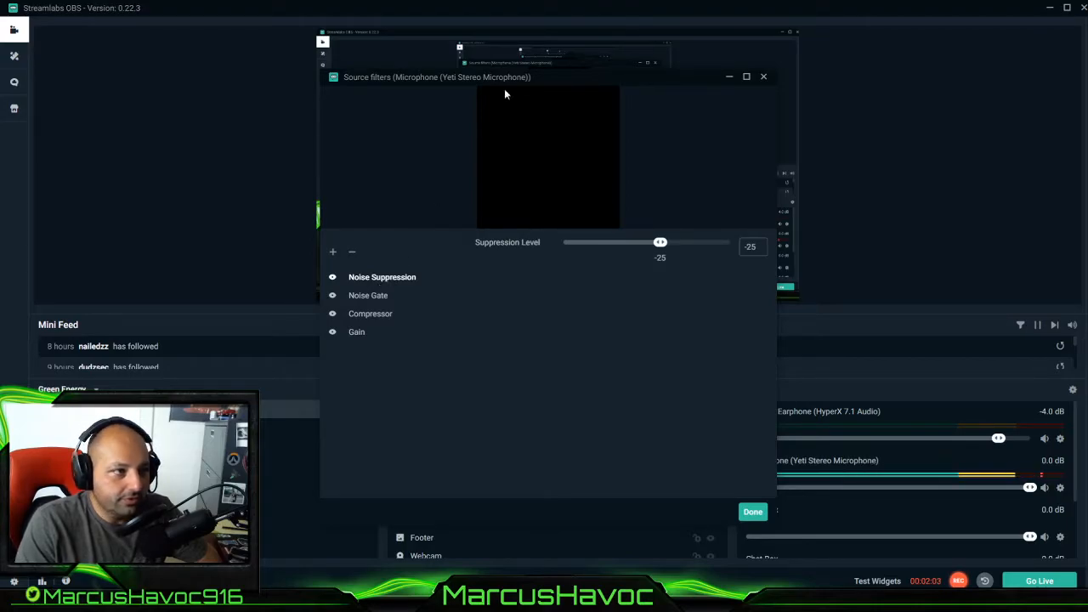
{"action": "left_click", "coordinate": [752, 510]}
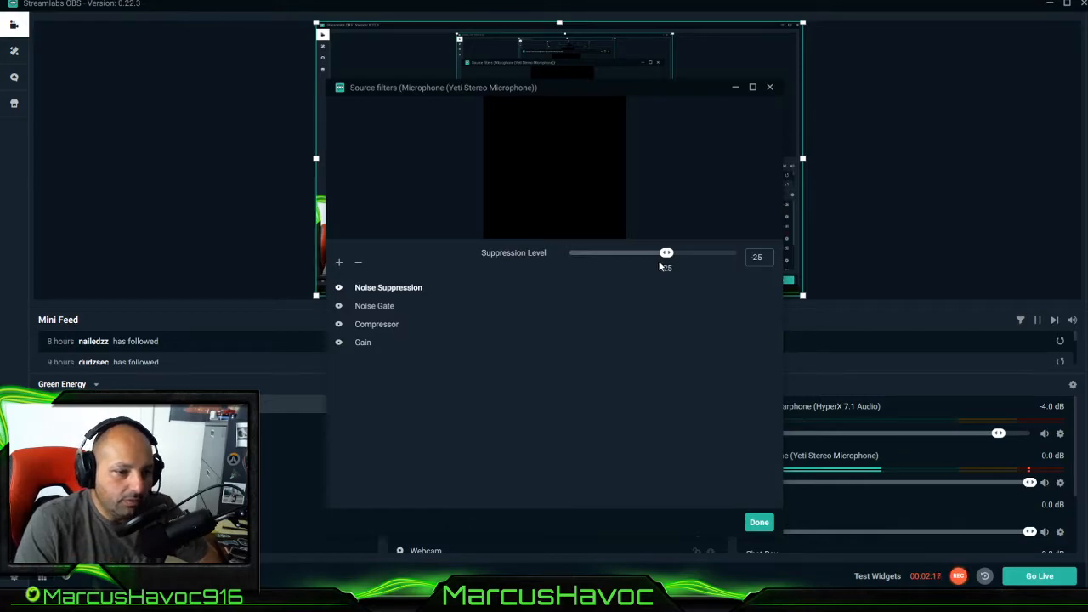
{"action": "mouse_move", "coordinate": [559, 310]}
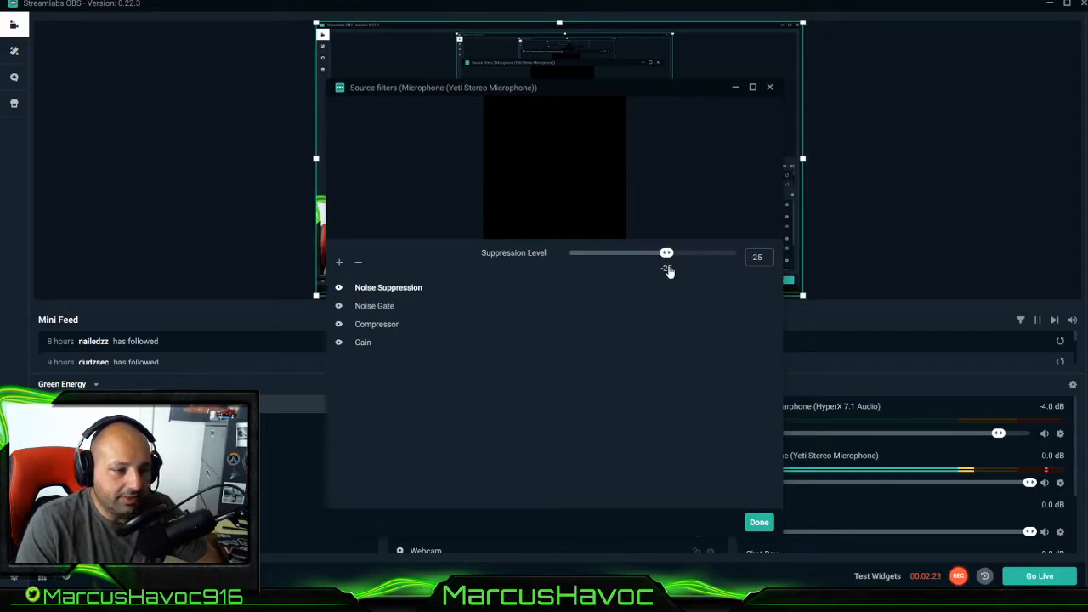
{"action": "mouse_move", "coordinate": [654, 279]}
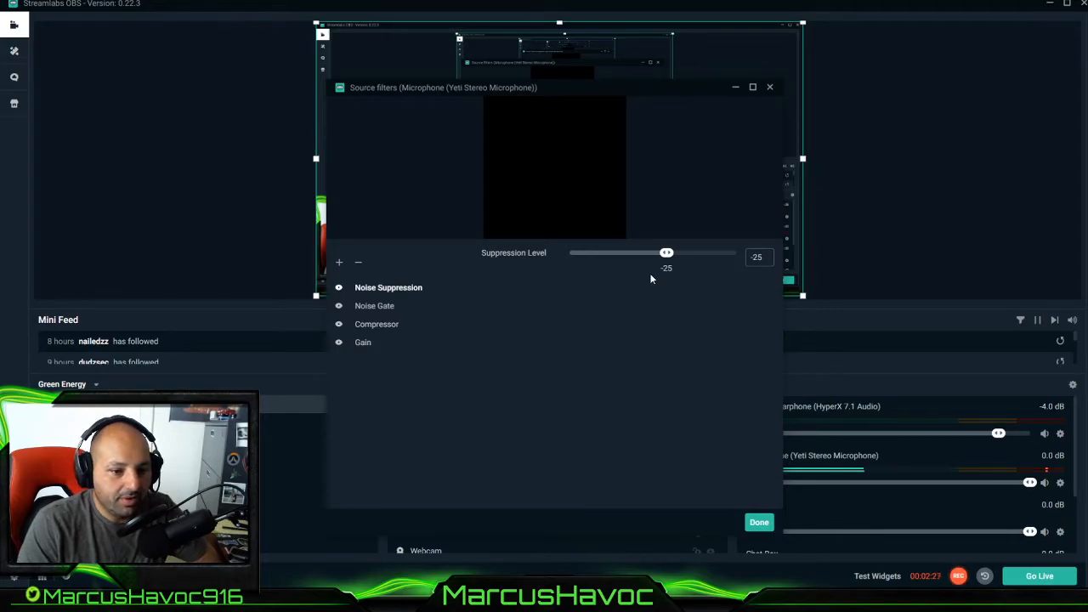
{"action": "mouse_move", "coordinate": [569, 89]}
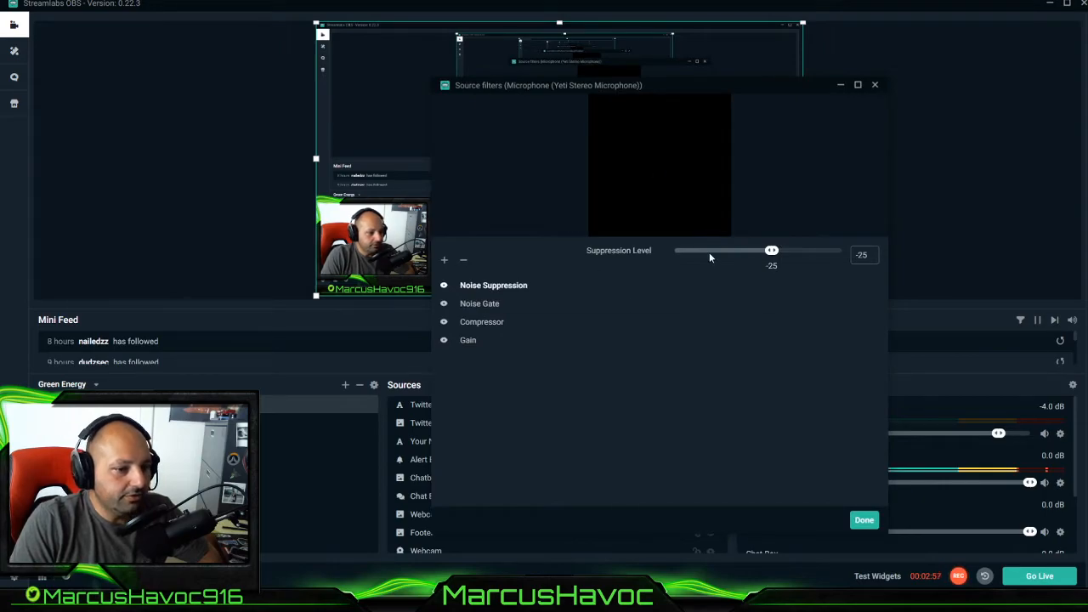
{"action": "mouse_move", "coordinate": [490, 303]}
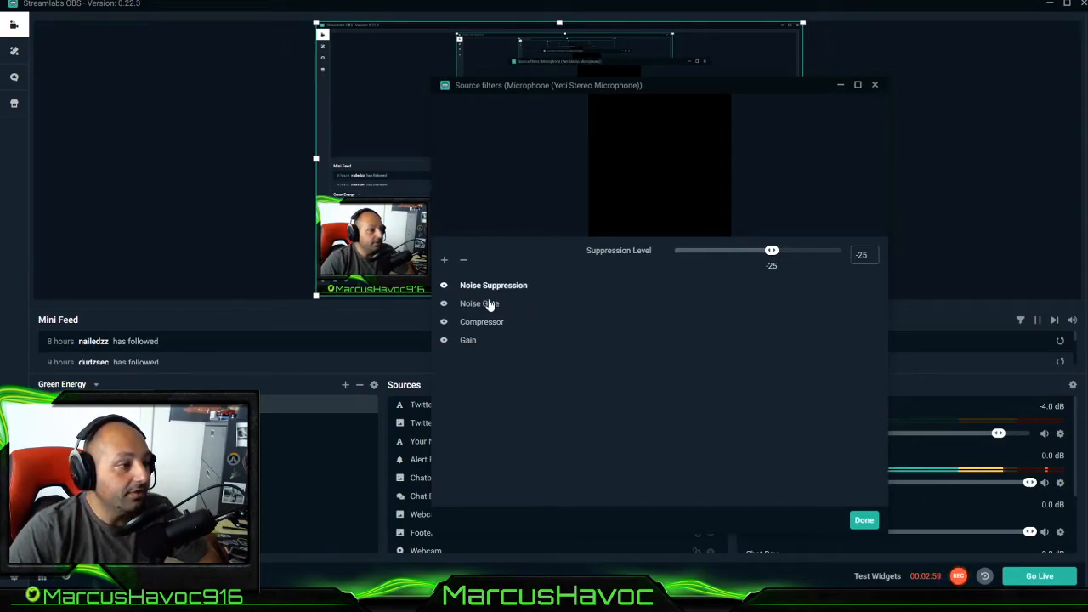
Step: Show the Noise Gate: close -32, open -26, attack 25, hold 200, release 150
{"action": "left_click", "coordinate": [480, 303]}
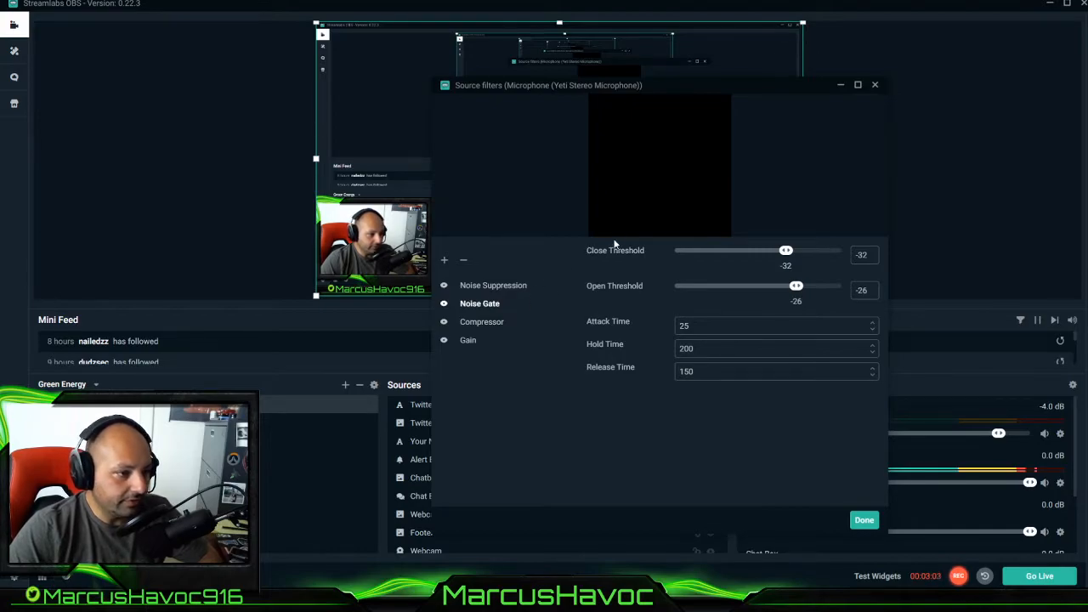
{"action": "mouse_move", "coordinate": [757, 221]}
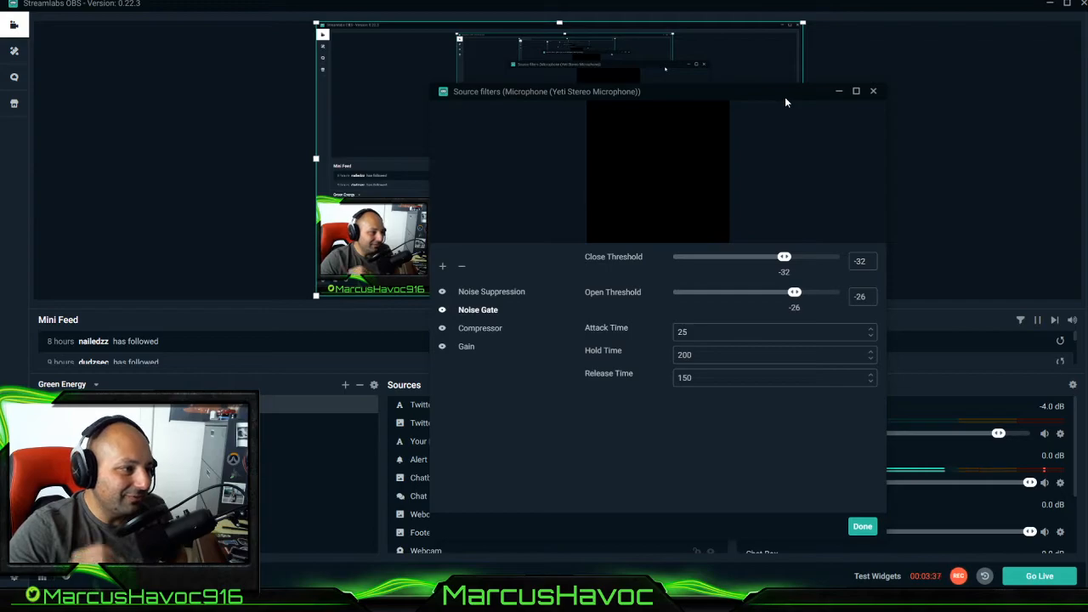
{"action": "mouse_move", "coordinate": [782, 131]}
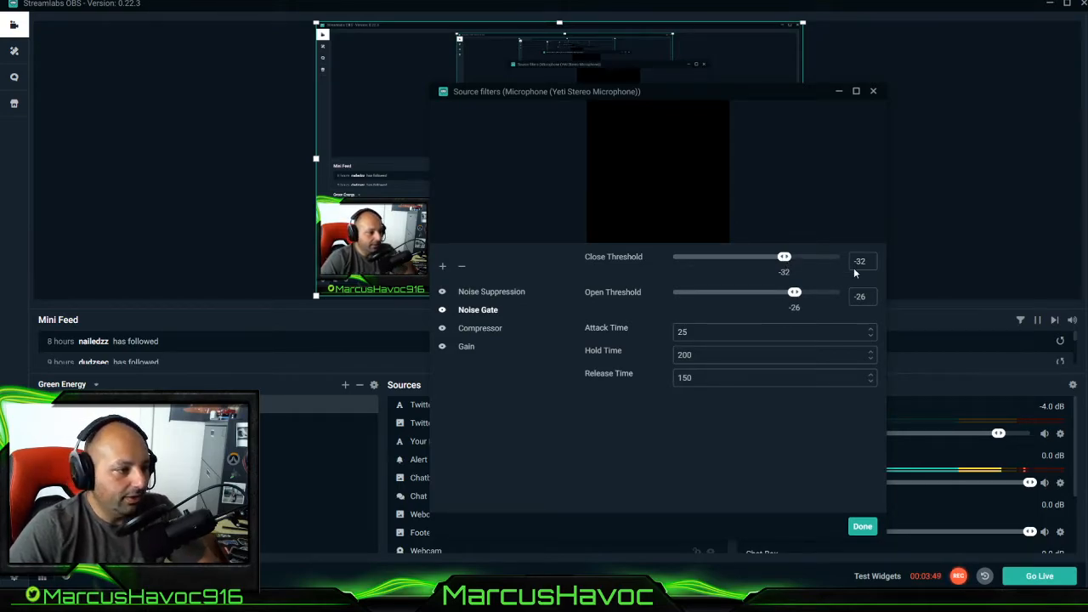
{"action": "mouse_move", "coordinate": [808, 236]}
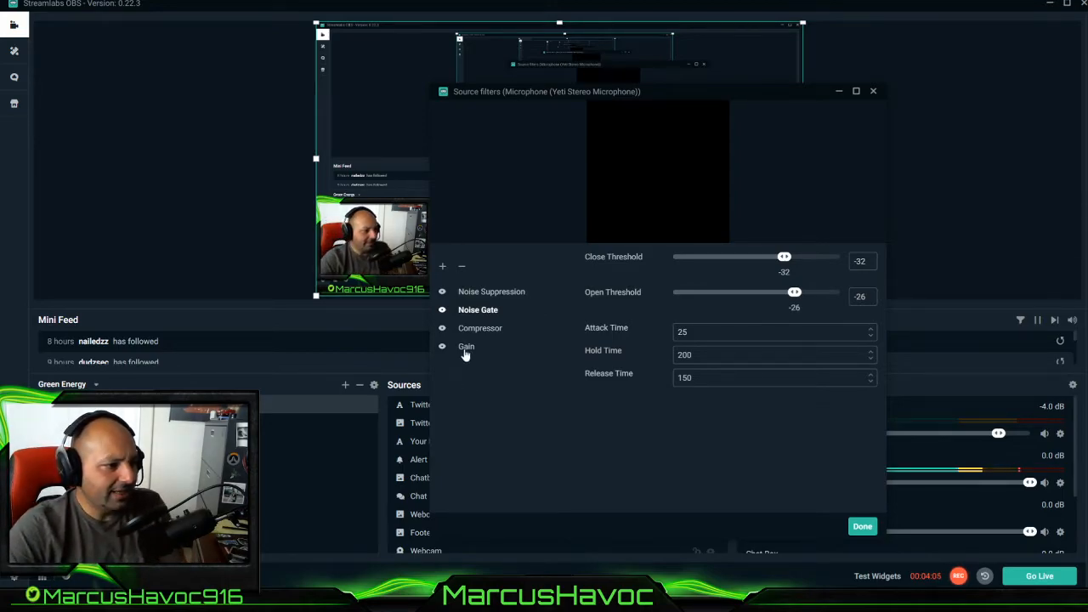
Step: Show the Gain filter with gain set to 3
{"action": "left_click", "coordinate": [466, 347]}
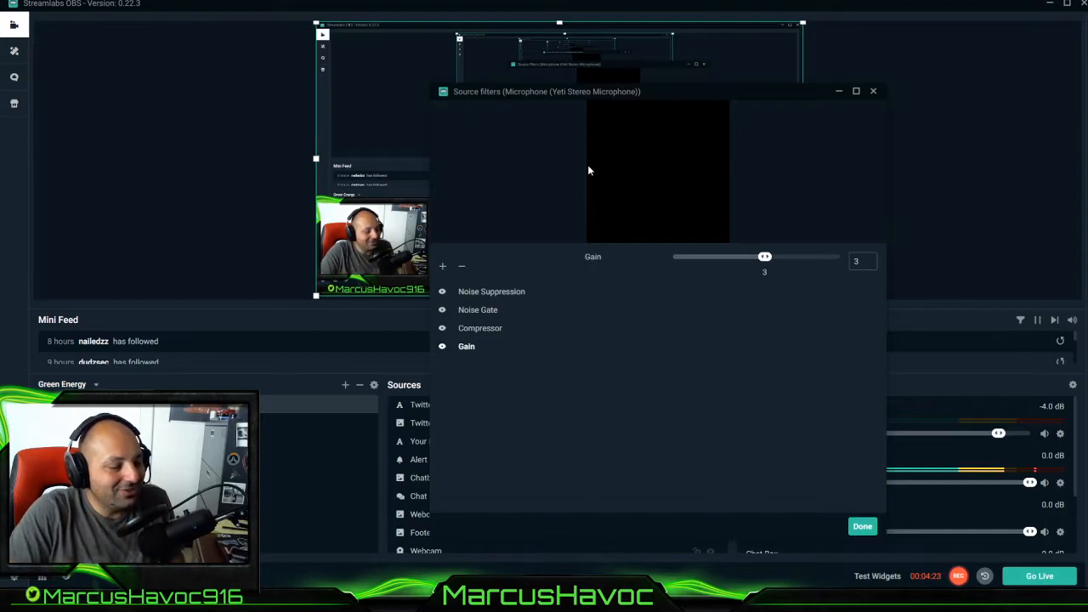
{"action": "mouse_move", "coordinate": [728, 191]}
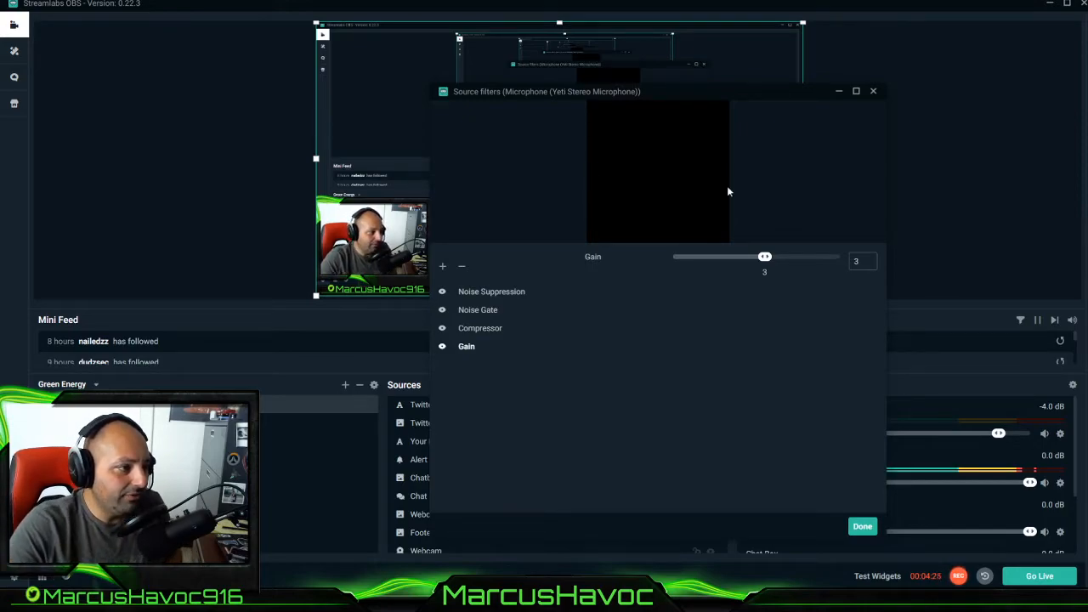
{"action": "mouse_move", "coordinate": [704, 211]}
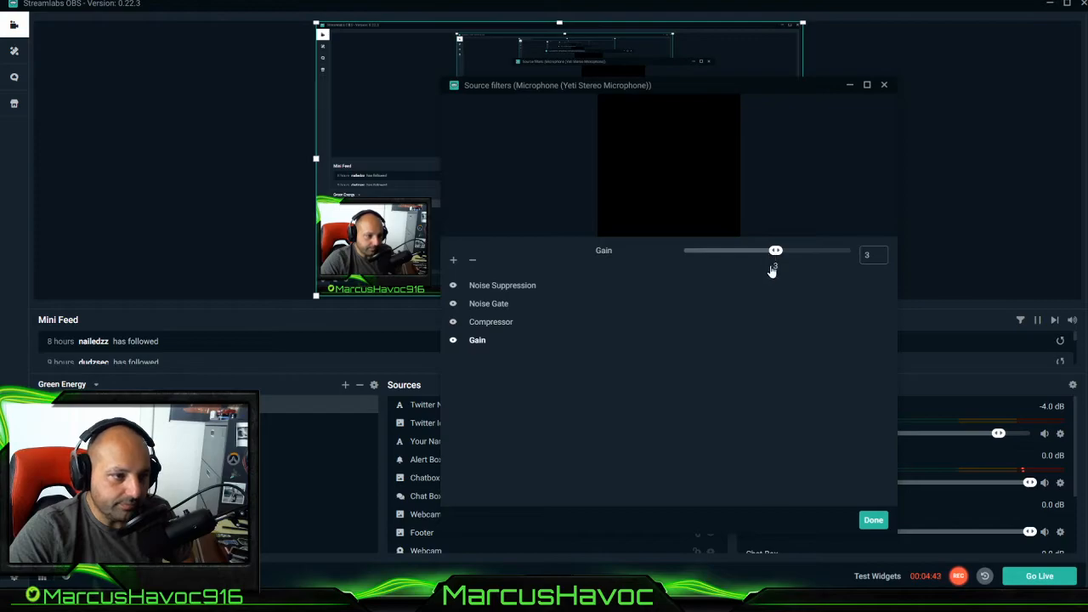
{"action": "mouse_move", "coordinate": [781, 275]}
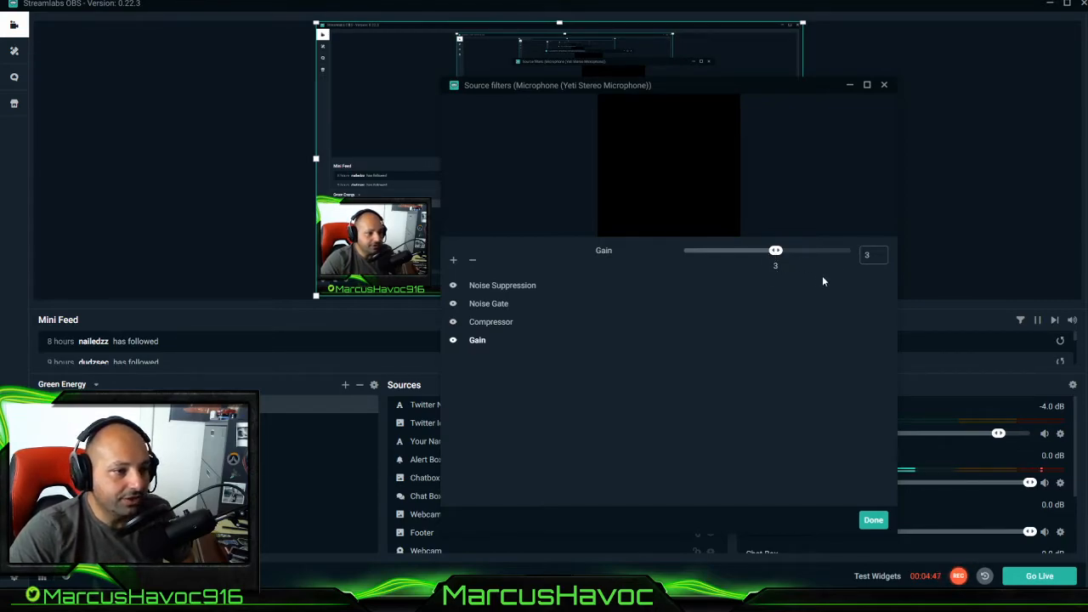
{"action": "mouse_move", "coordinate": [813, 238]}
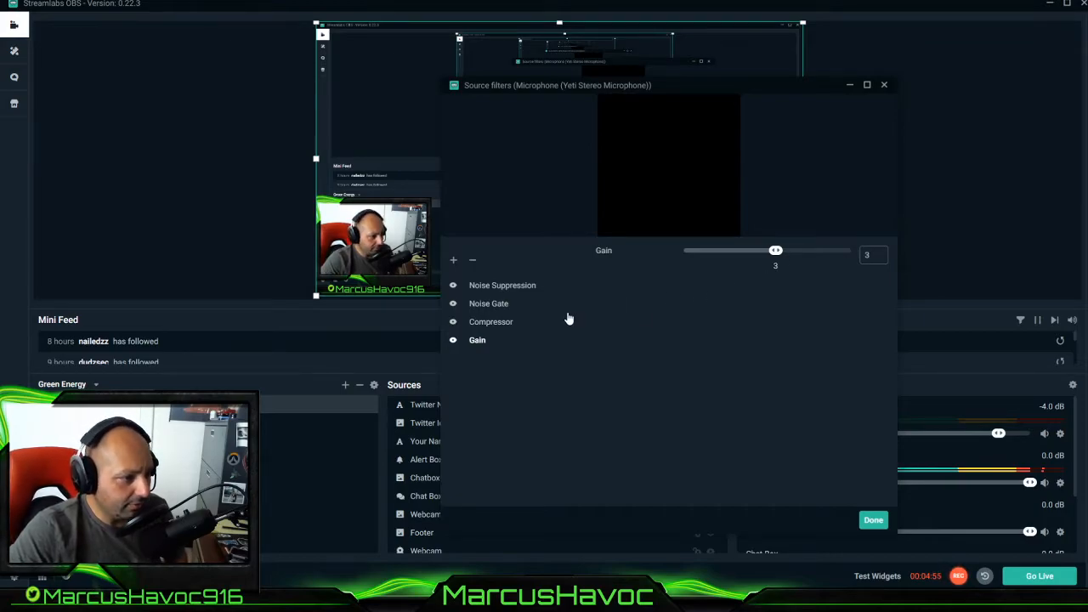
{"action": "mouse_move", "coordinate": [655, 352]}
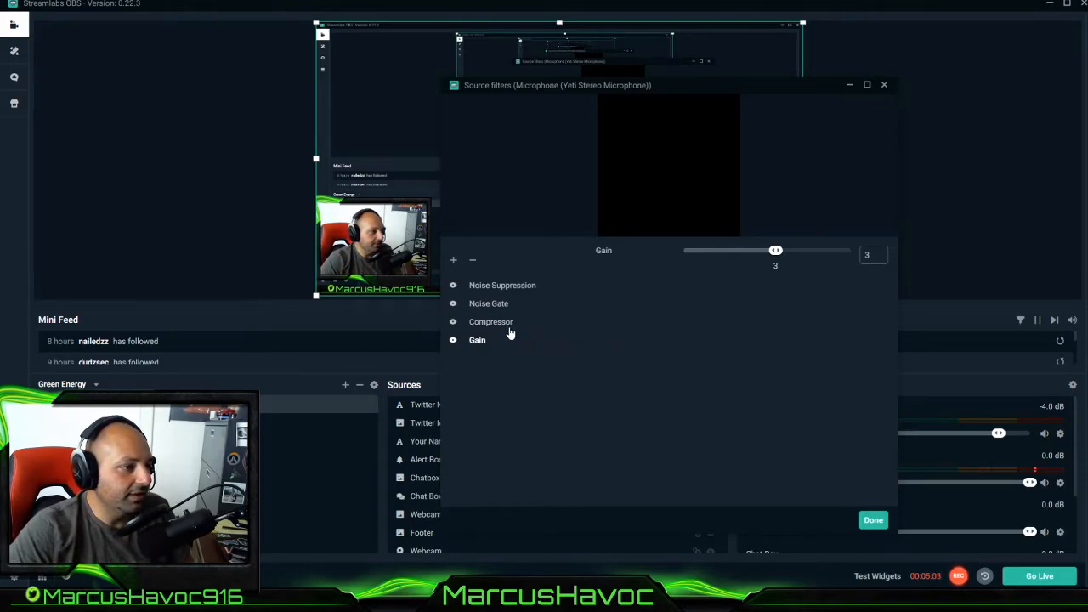
Step: Show the Compressor: ratio 3, threshold -24, attack 6, release 30, output gain 3.2
{"action": "left_click", "coordinate": [490, 321]}
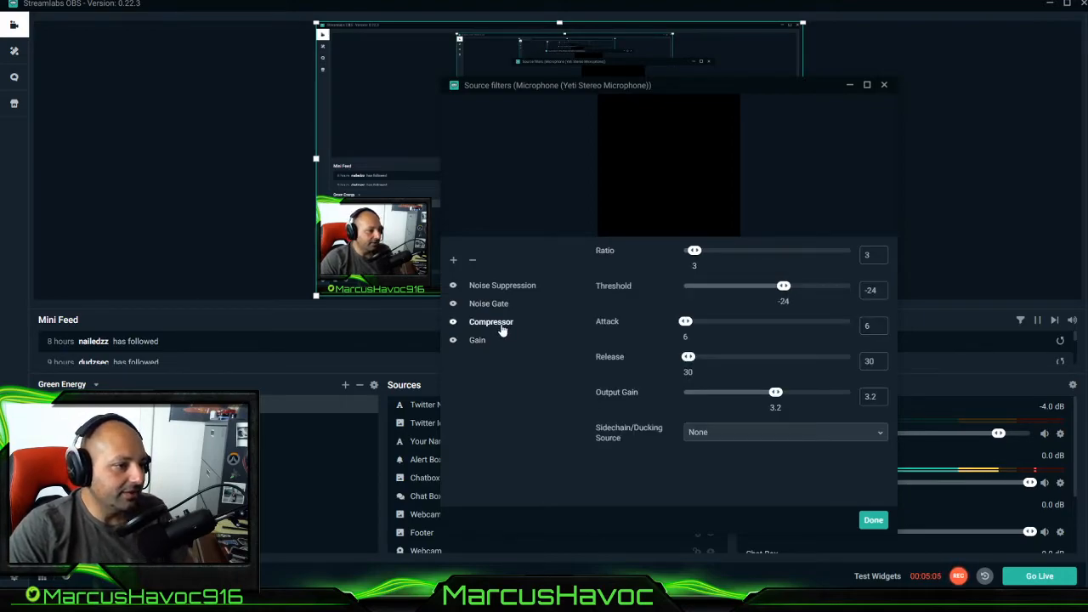
{"action": "mouse_move", "coordinate": [534, 324]}
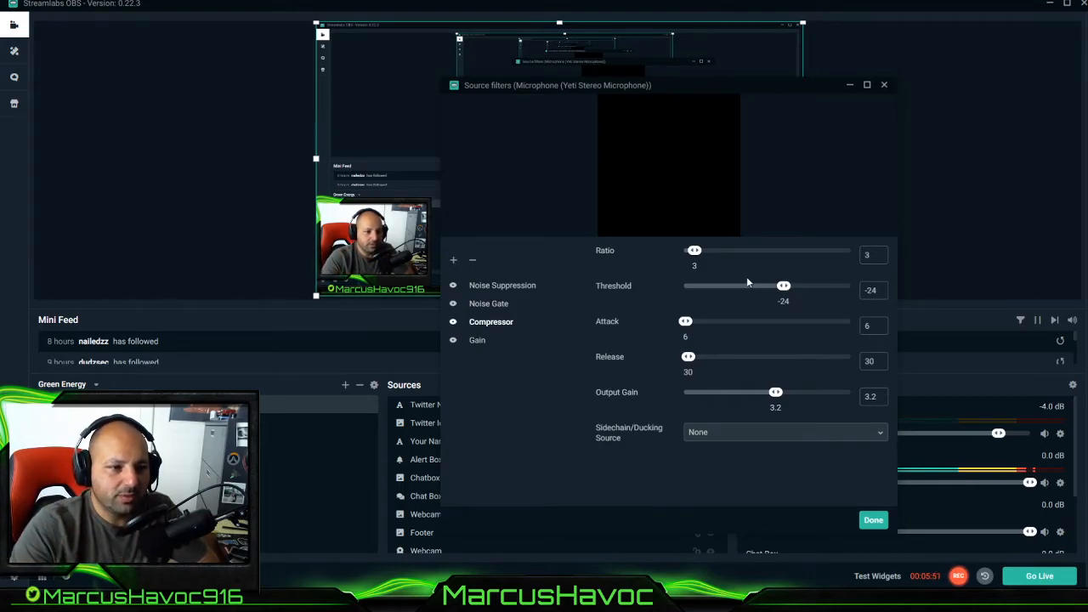
{"action": "mouse_move", "coordinate": [844, 336]}
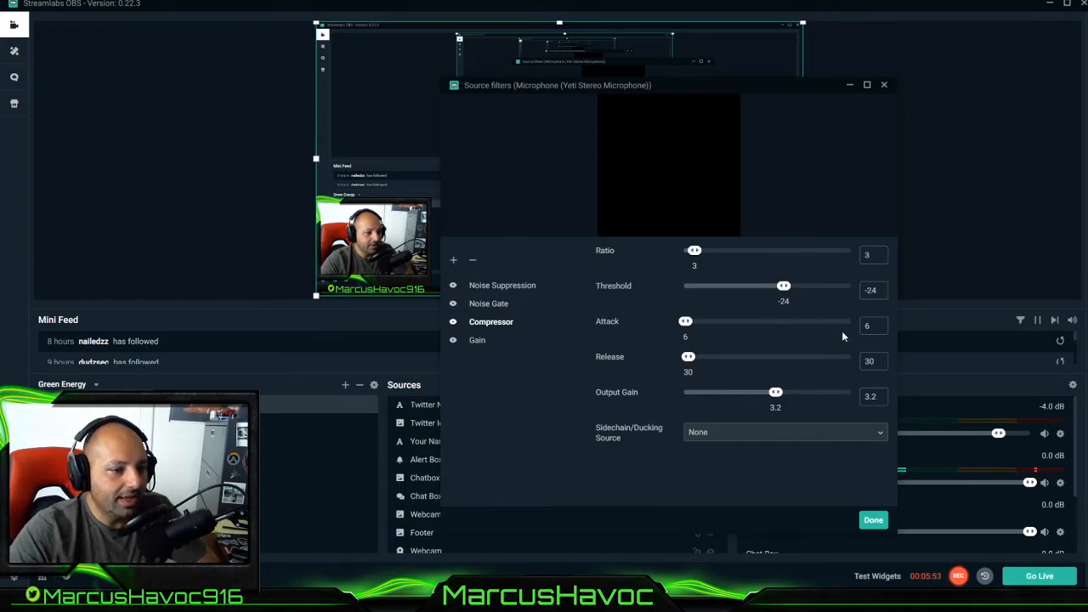
{"action": "mouse_move", "coordinate": [747, 247]}
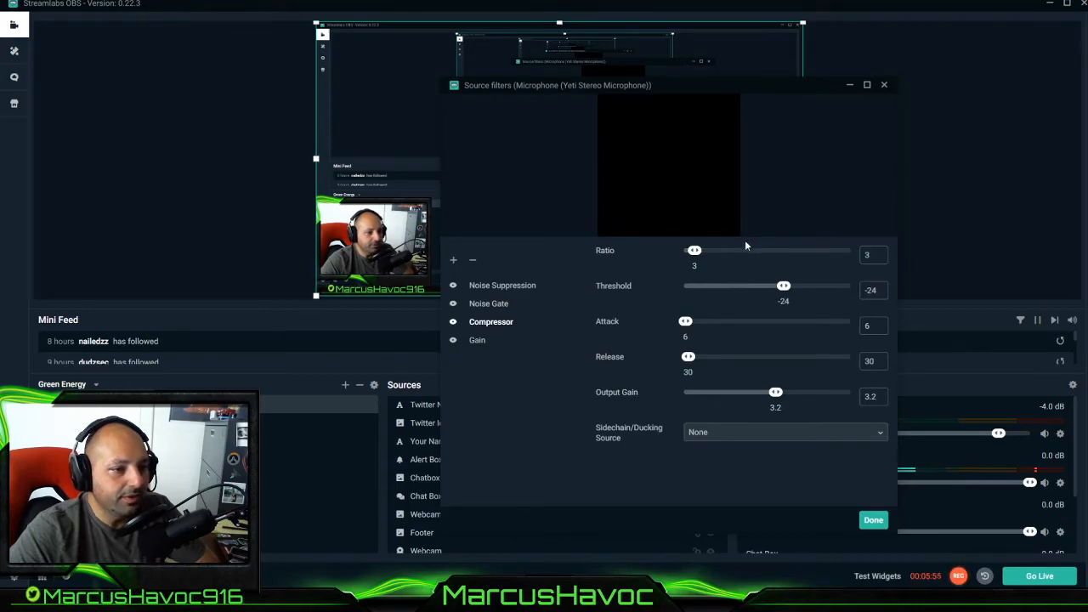
{"action": "mouse_move", "coordinate": [730, 255]}
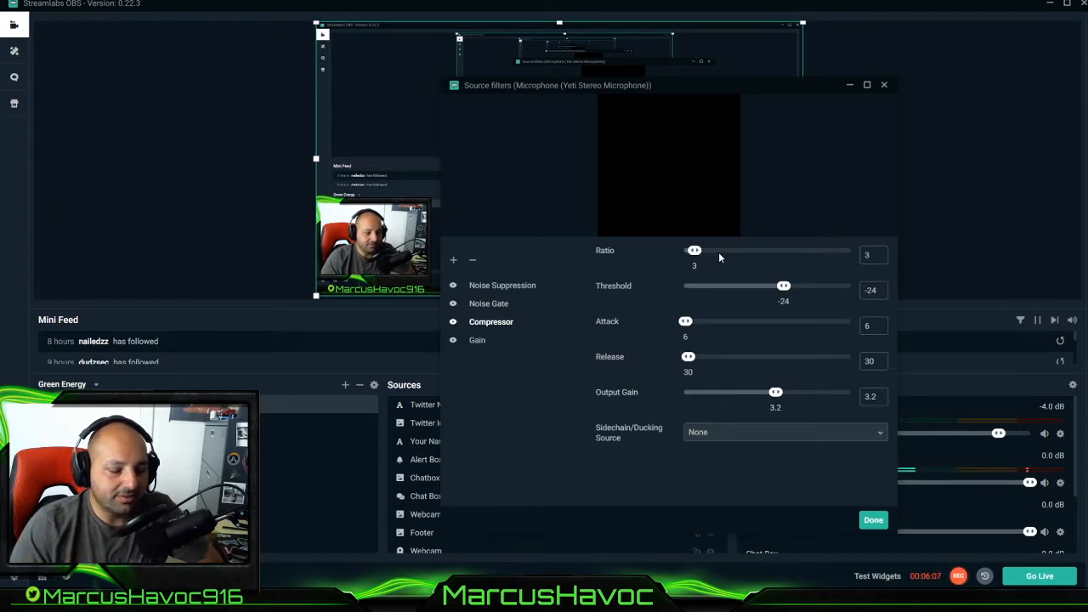
{"action": "mouse_move", "coordinate": [623, 248]}
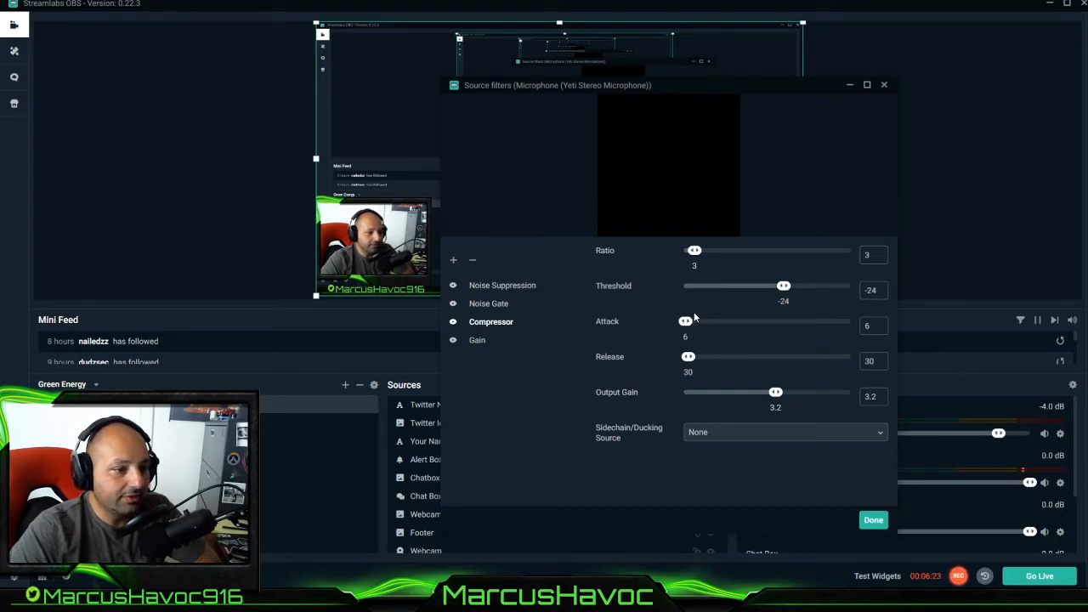
{"action": "mouse_move", "coordinate": [816, 385]}
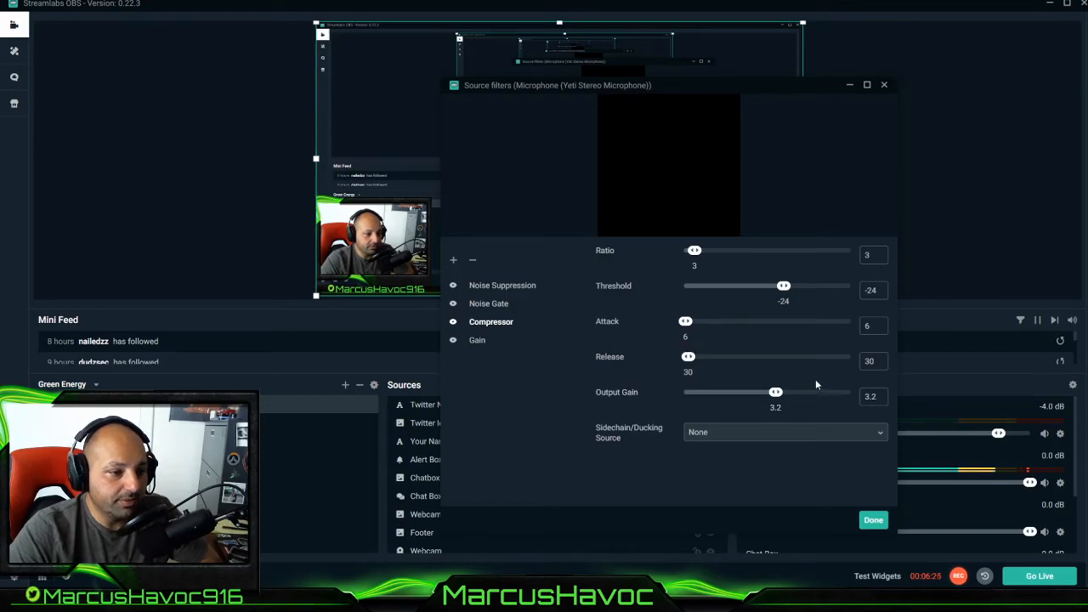